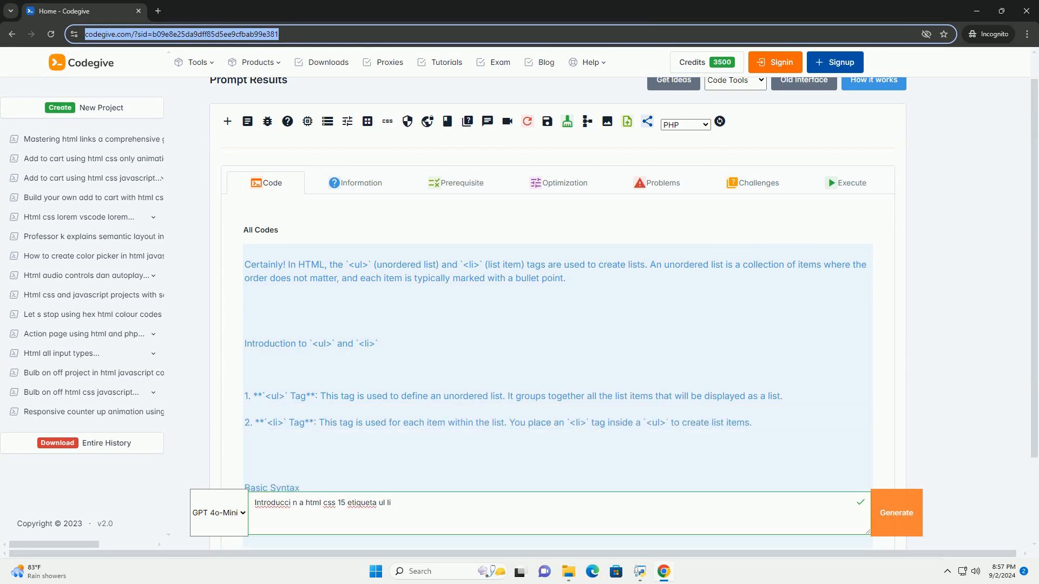
pyautogui.scroll(-3)
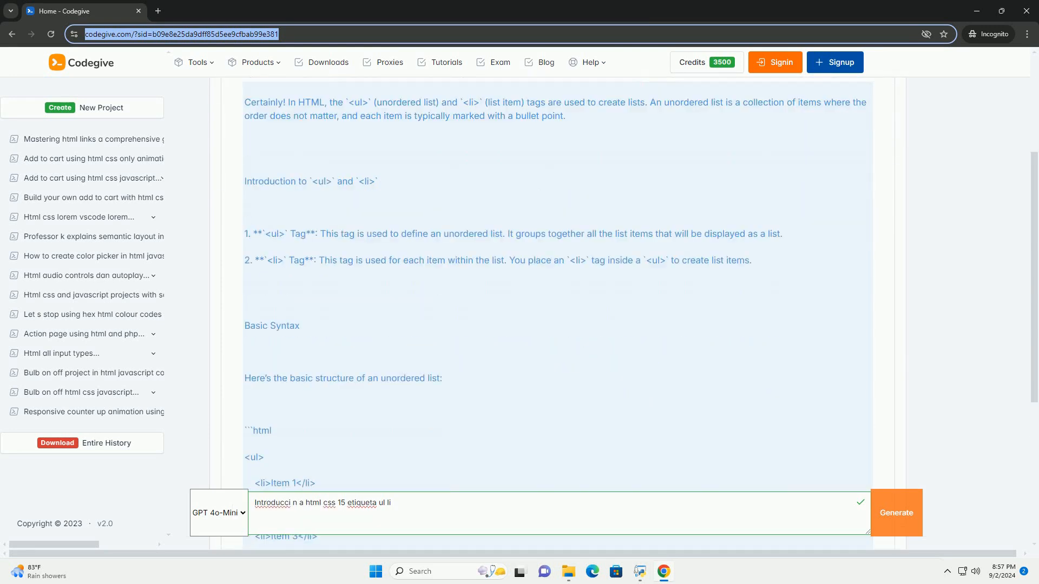
pyautogui.scroll(-3)
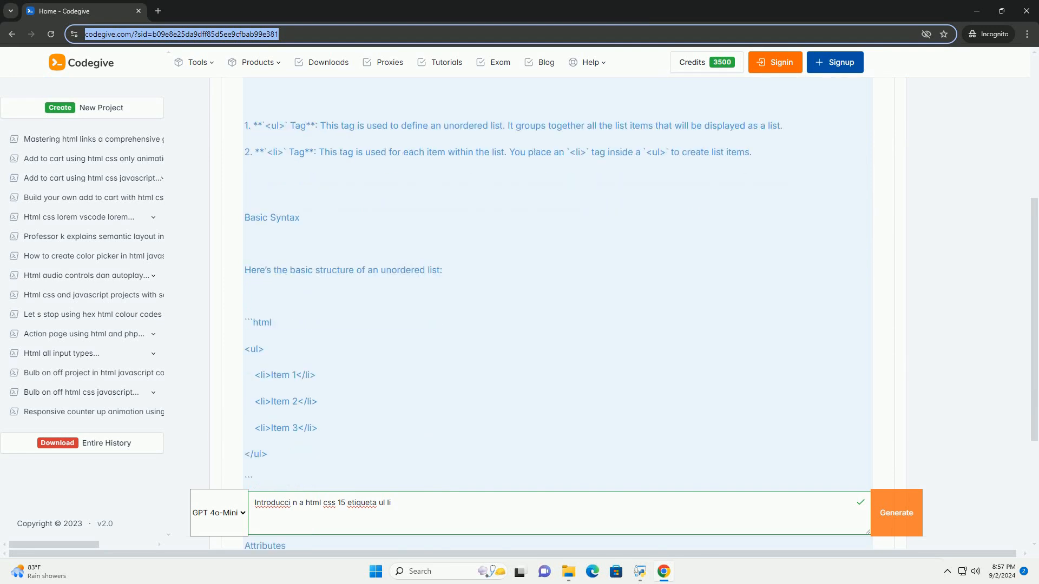
pyautogui.scroll(-3)
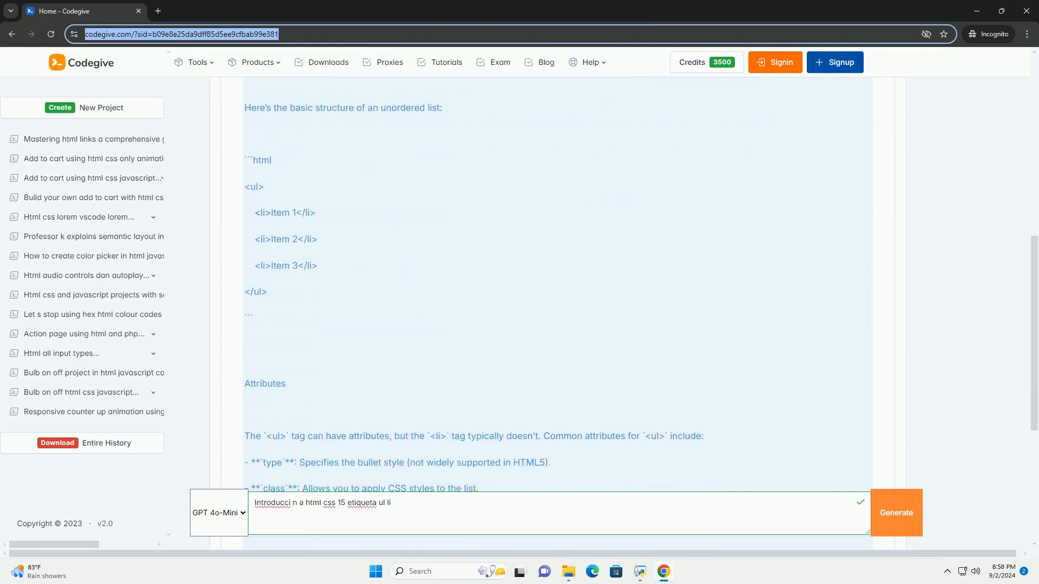
pyautogui.scroll(-3)
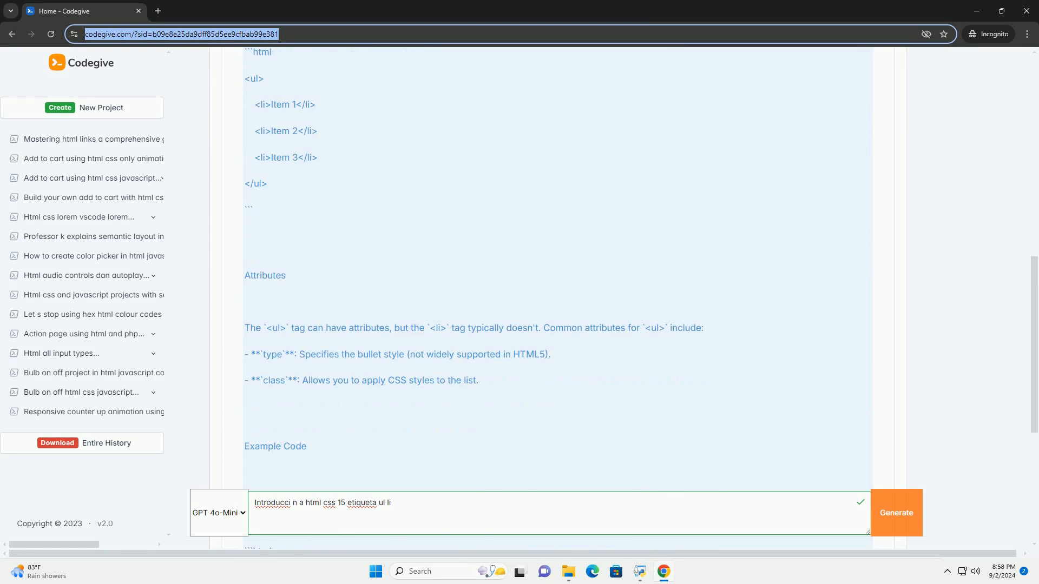
pyautogui.scroll(-3)
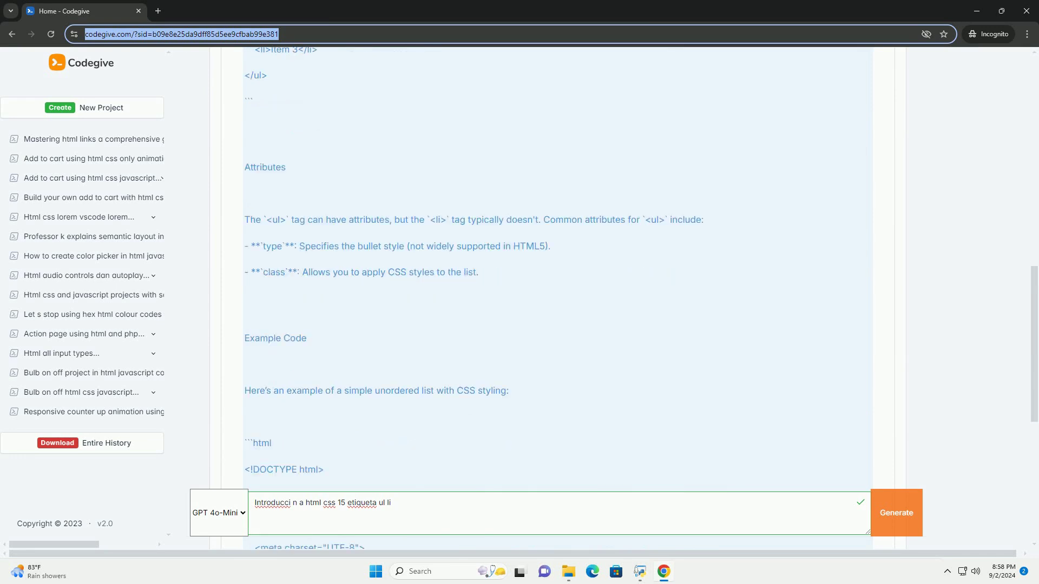
pyautogui.scroll(-3)
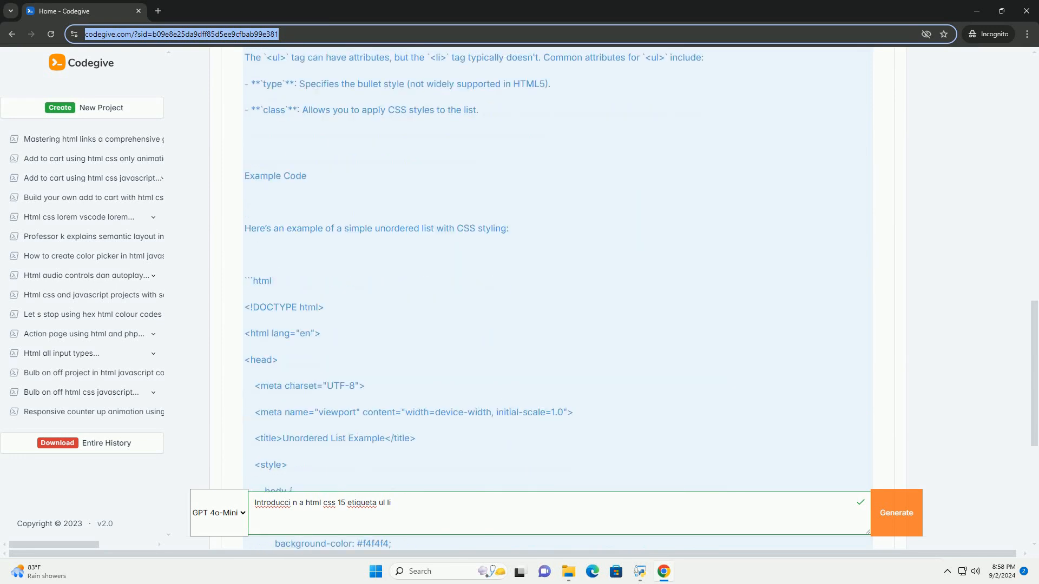
pyautogui.scroll(-3)
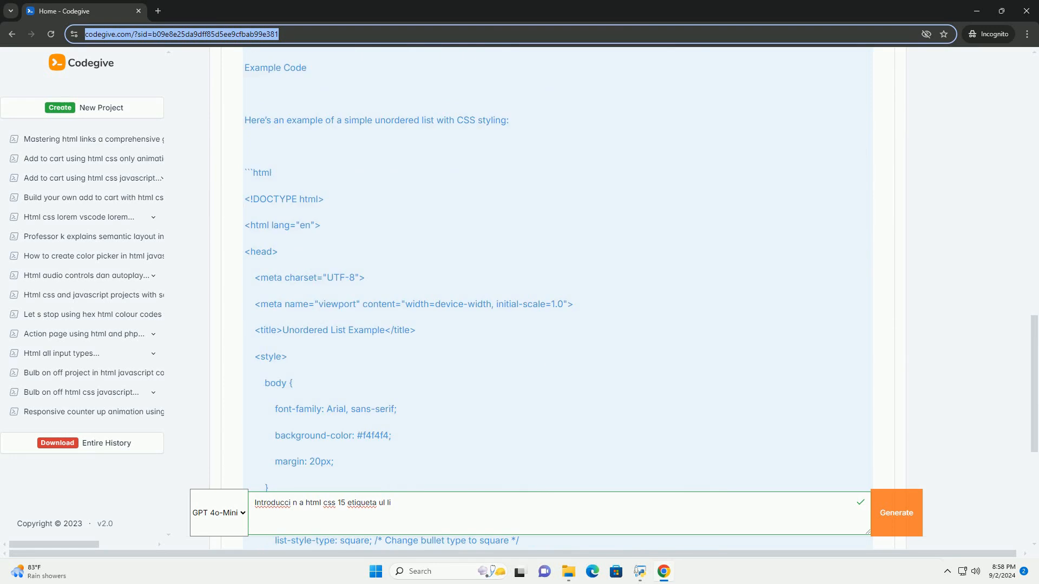
pyautogui.scroll(-3)
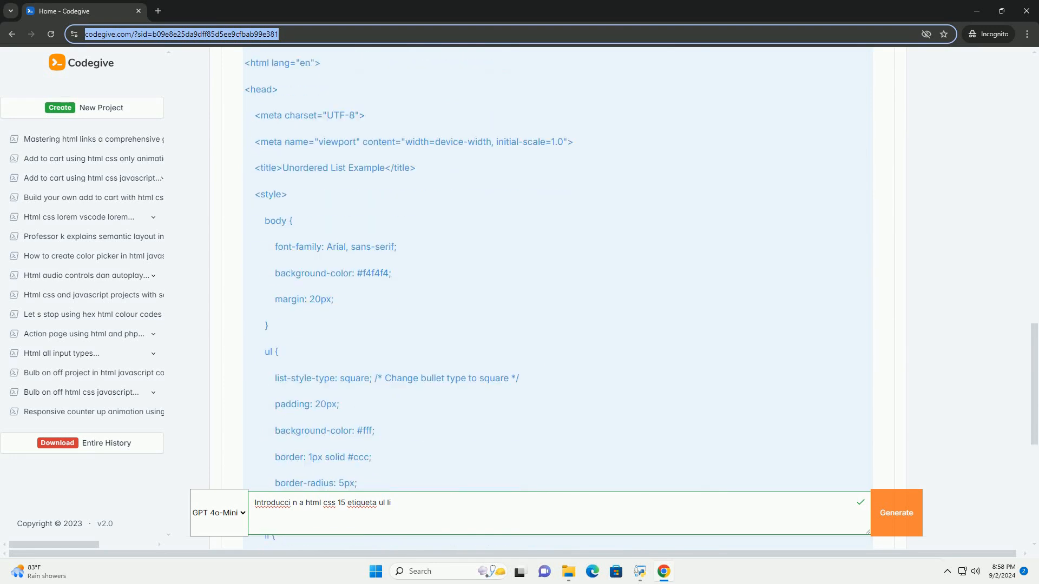
pyautogui.scroll(-3)
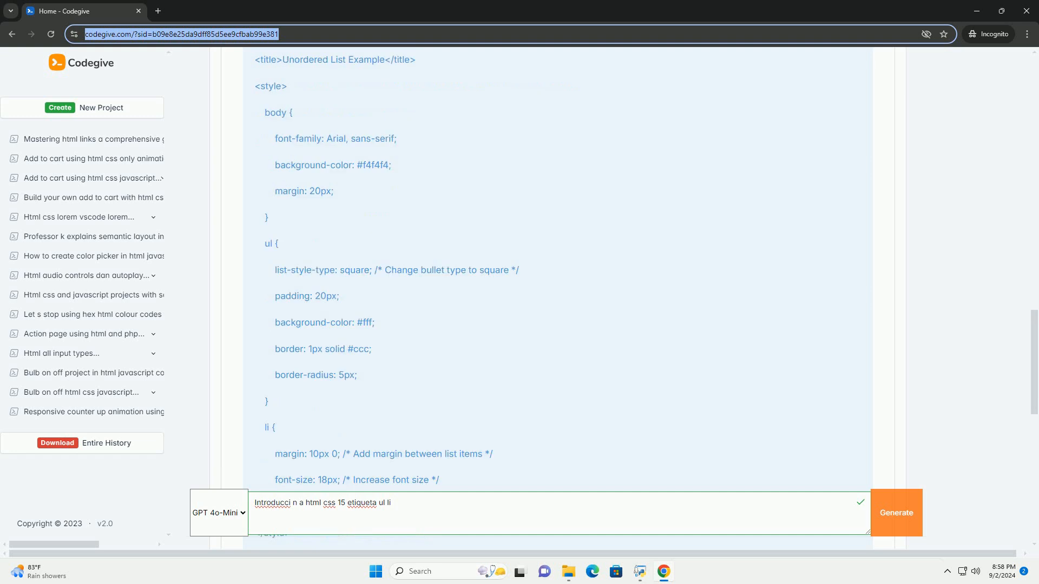
pyautogui.scroll(-3)
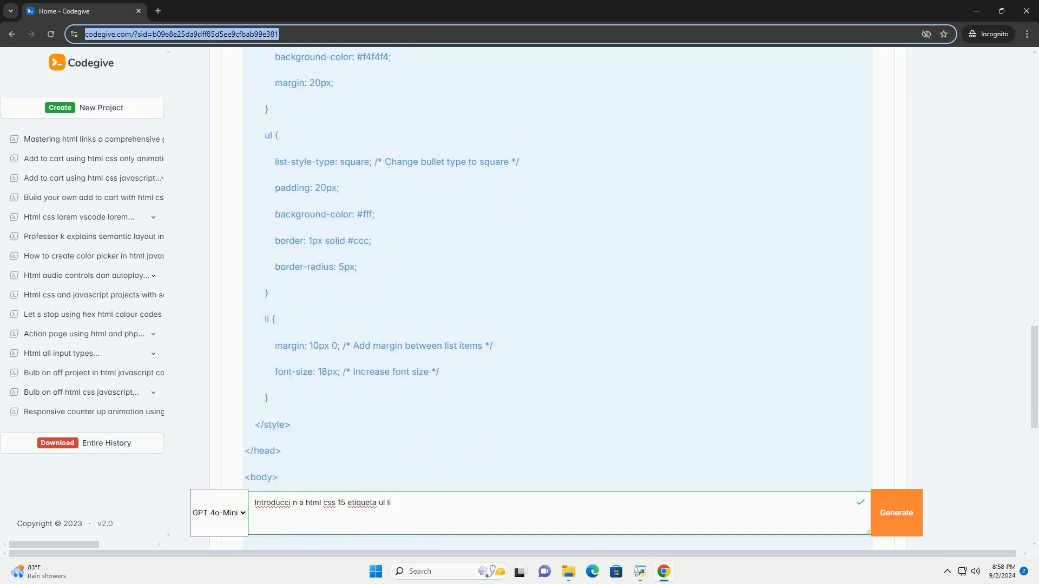
pyautogui.scroll(-3)
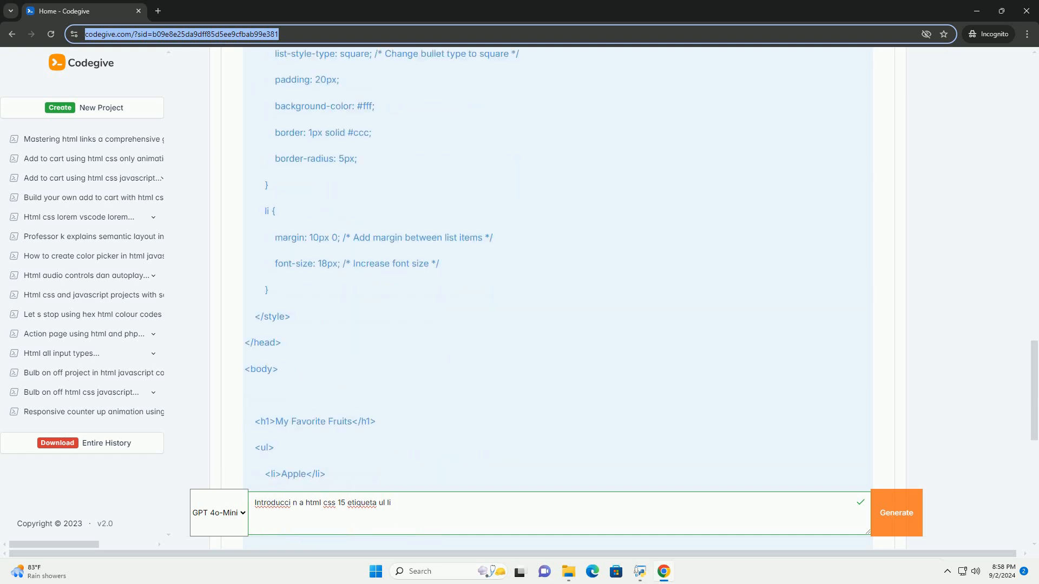
pyautogui.scroll(-3)
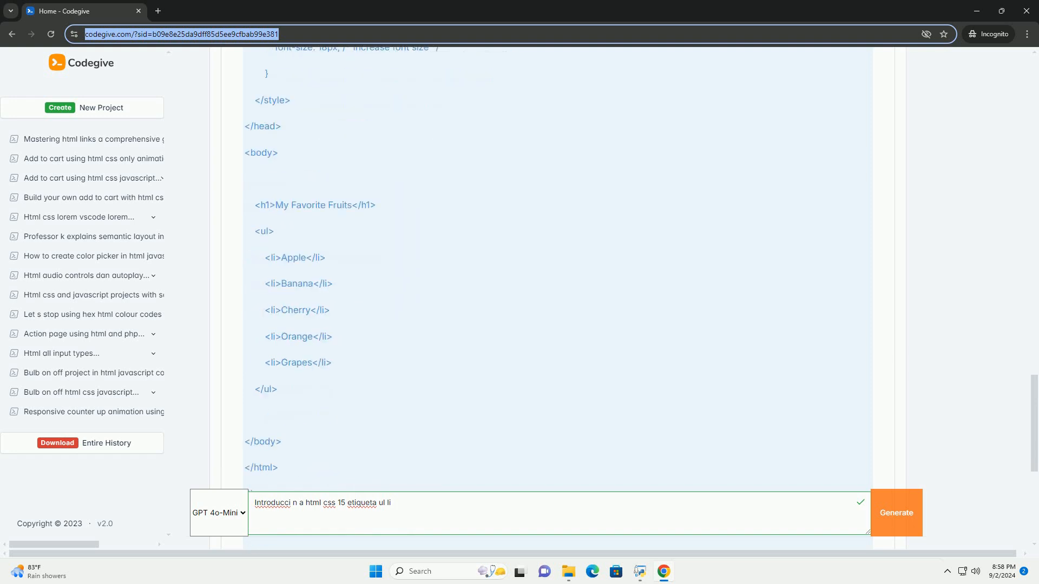
pyautogui.scroll(-3)
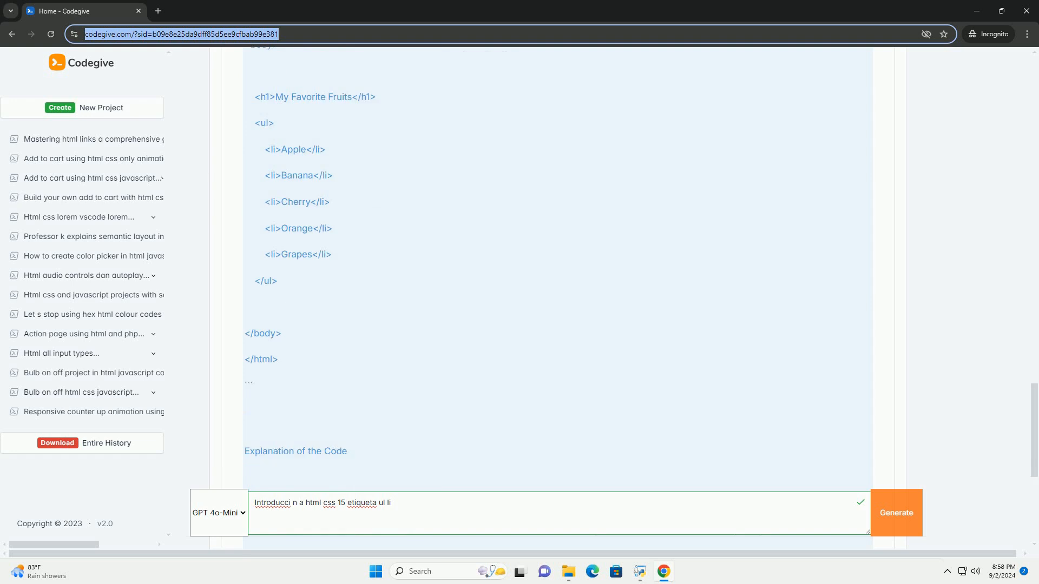
pyautogui.scroll(-3)
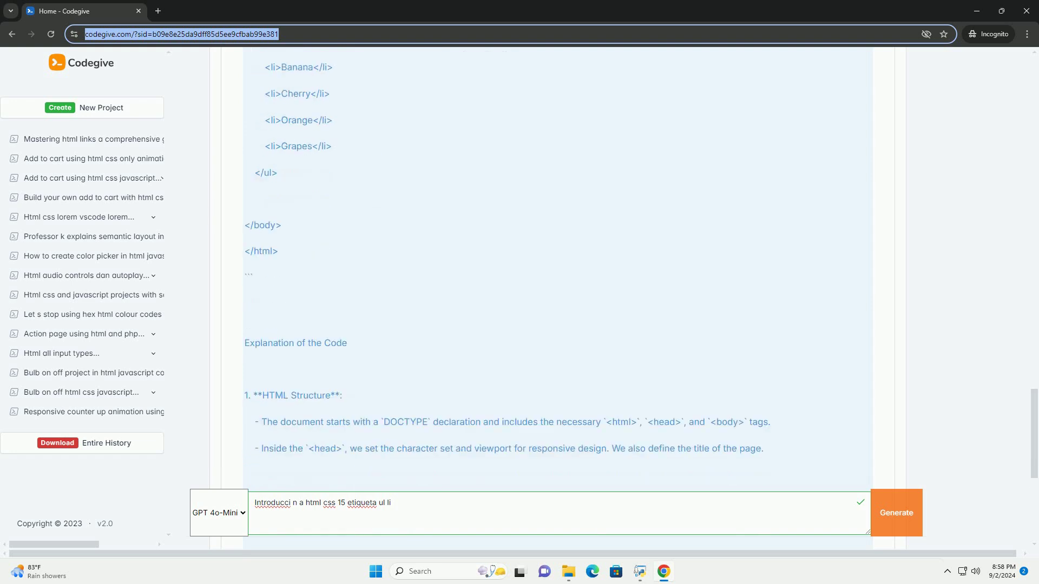
pyautogui.scroll(-3)
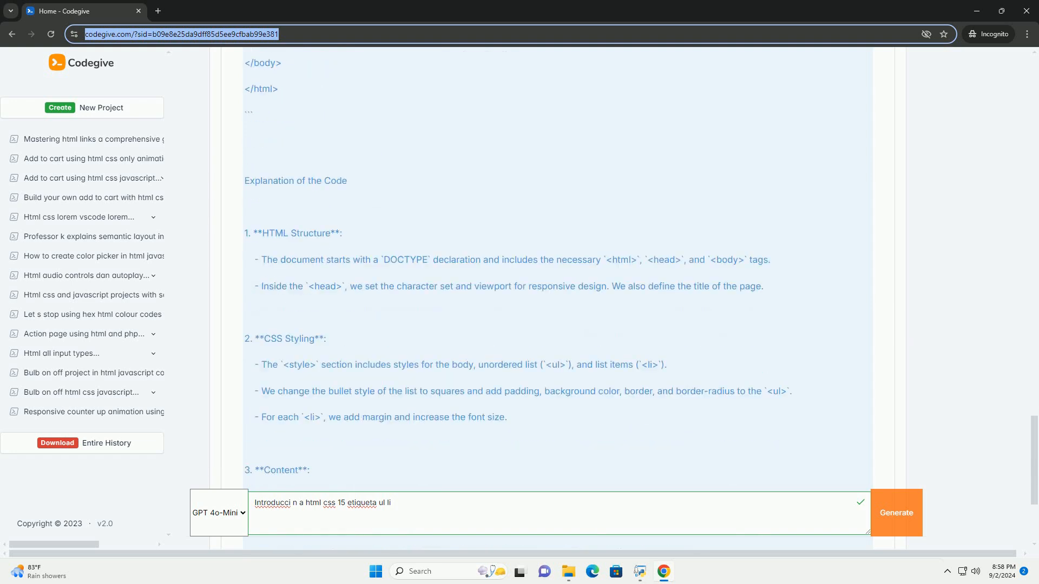
pyautogui.scroll(-3)
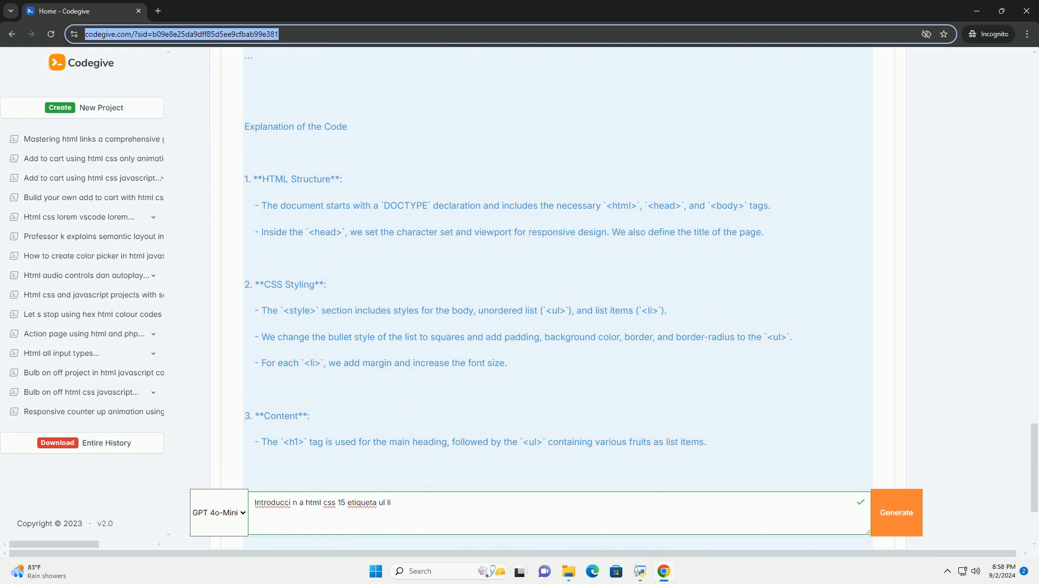